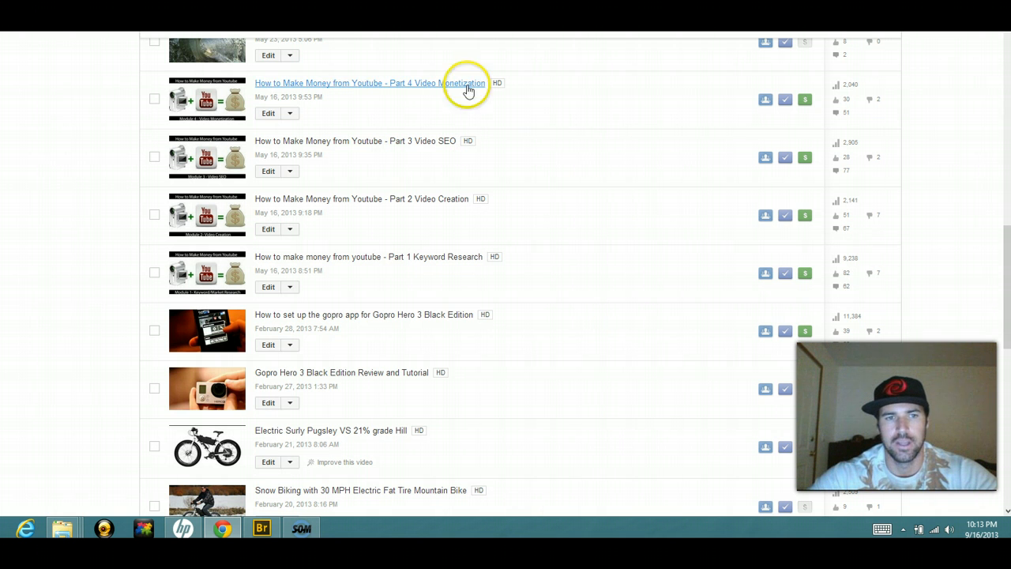
mouse_move(550, 124)
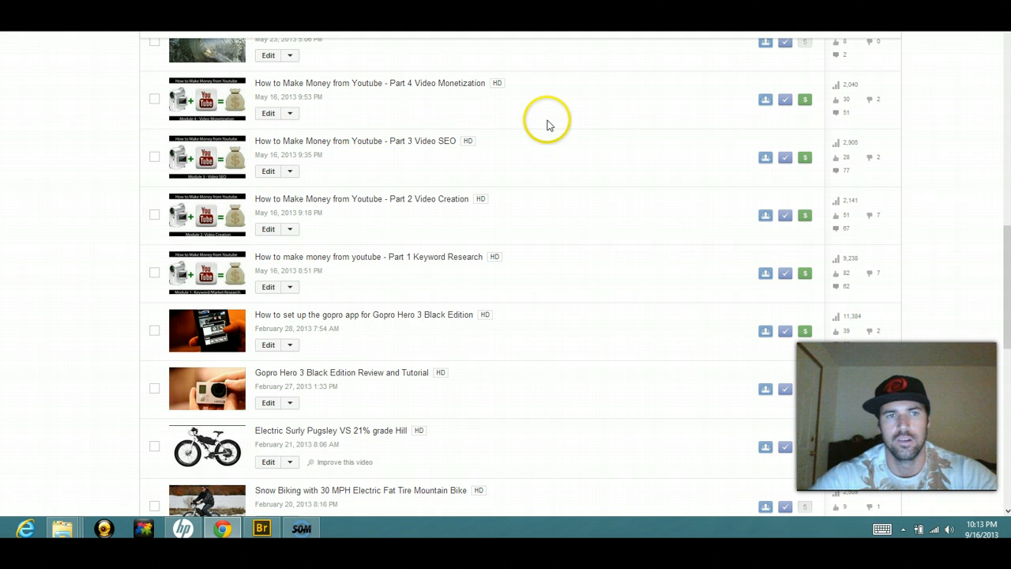
mouse_move(452, 114)
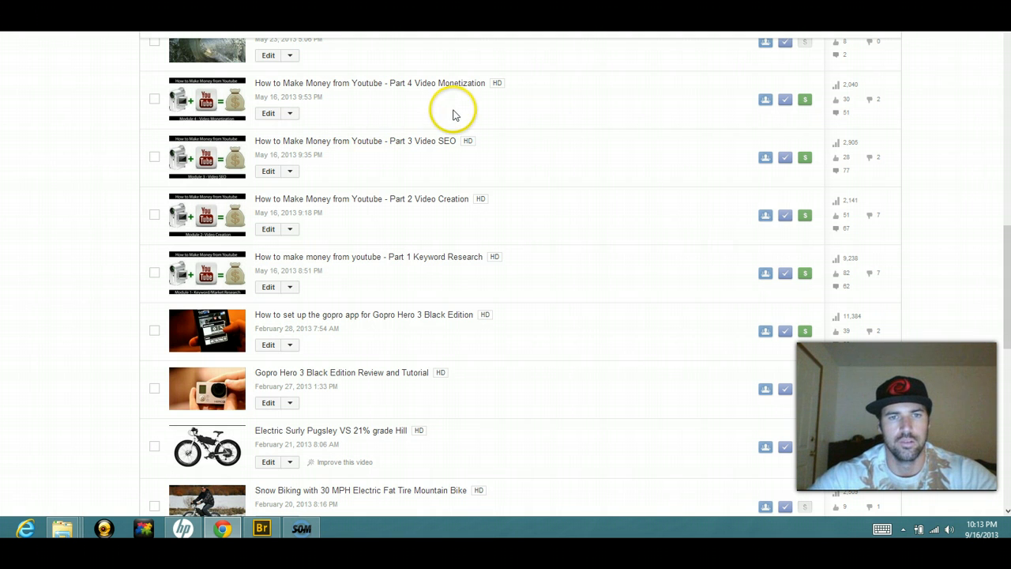
mouse_move(408, 111)
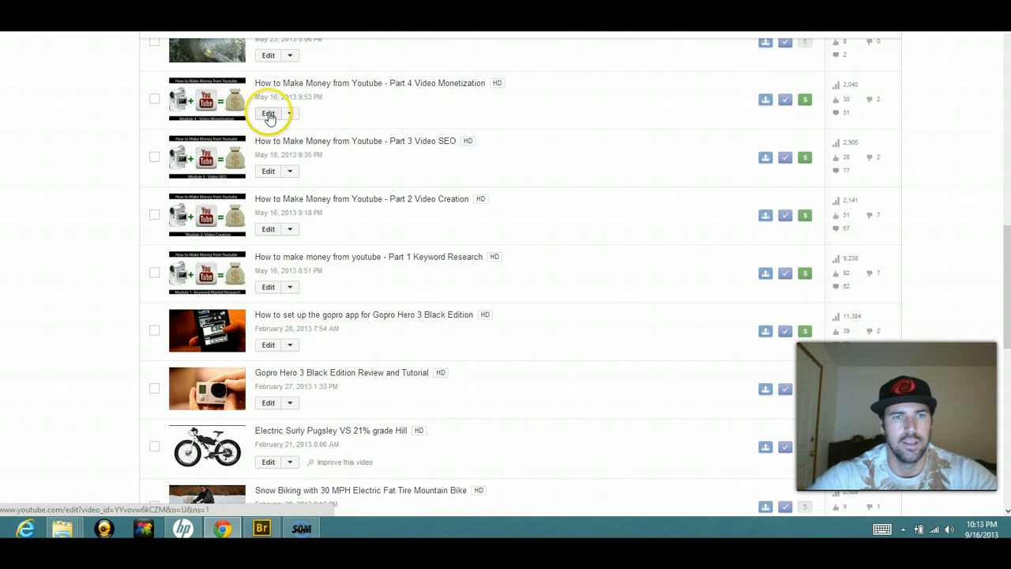
Edit the Part 4 Video Monetization video and switch to its Annotations editor
left_click(269, 113)
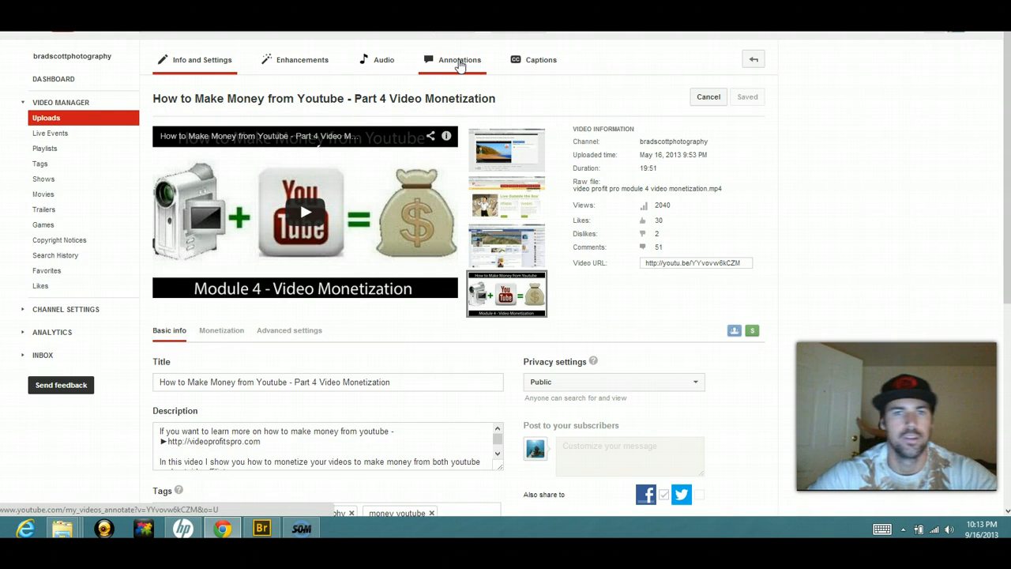
left_click(460, 60)
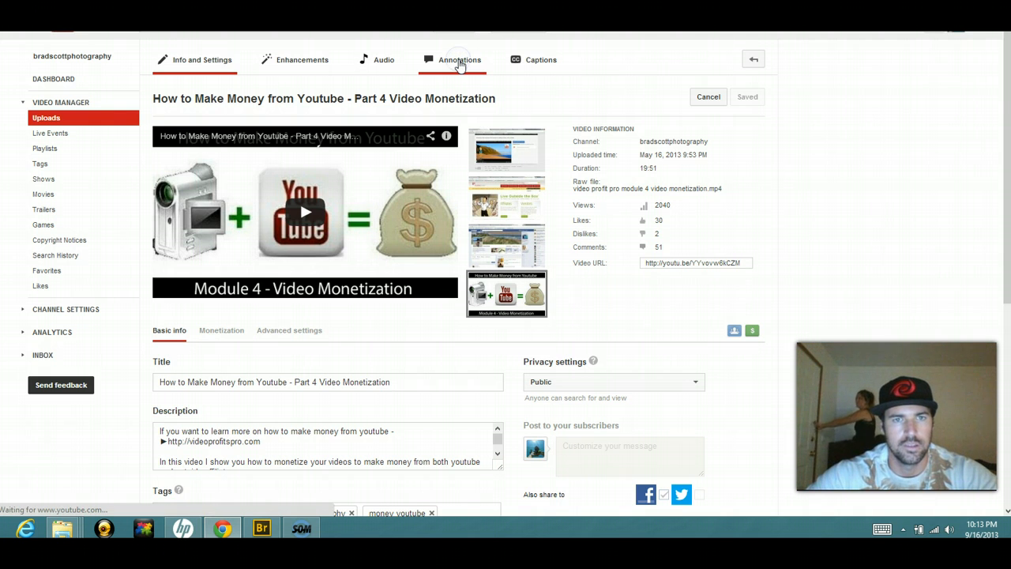
left_click(460, 60)
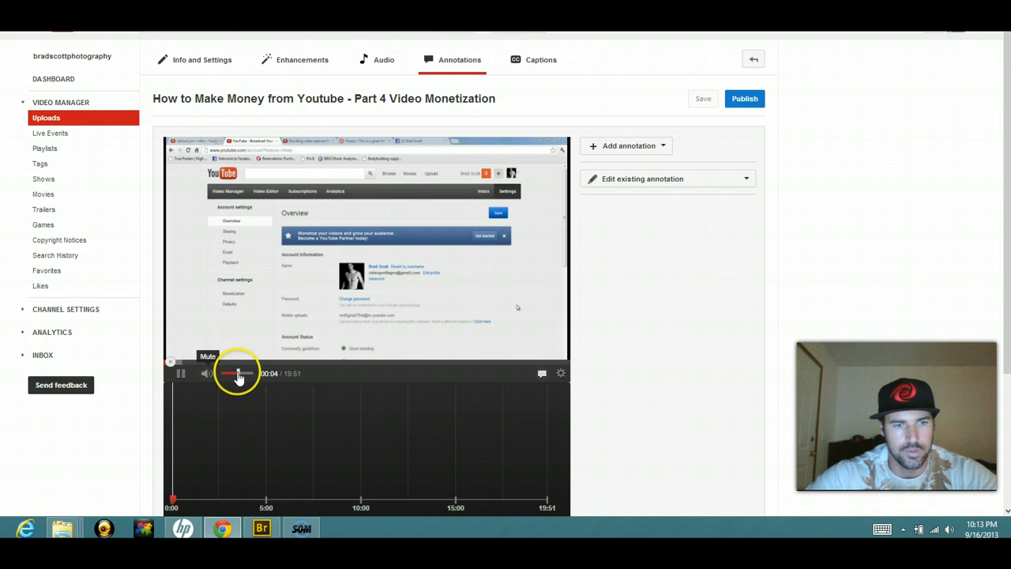
Play the video forward to the moment where the annotation should appear
left_click(180, 373)
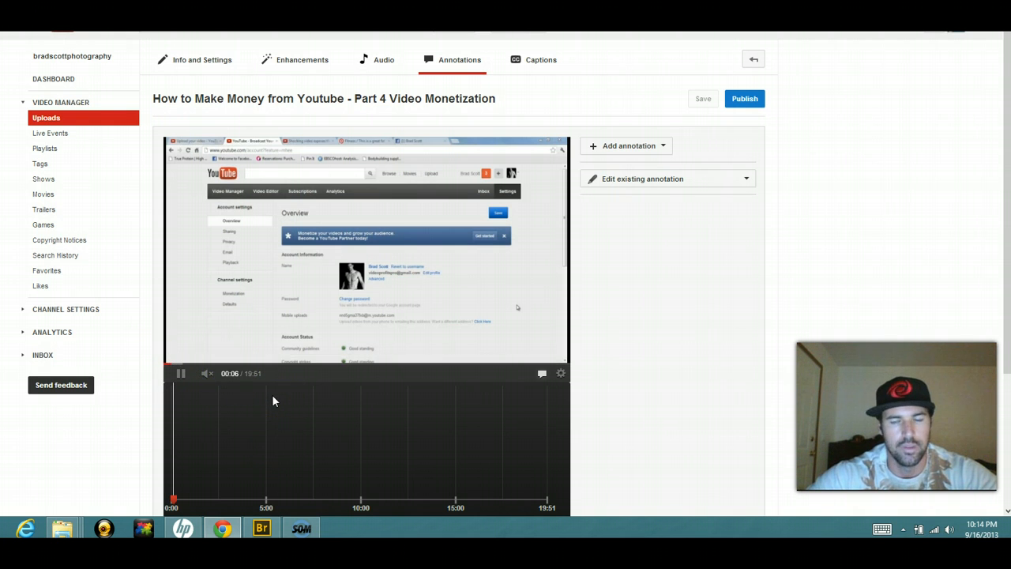
left_click(180, 373)
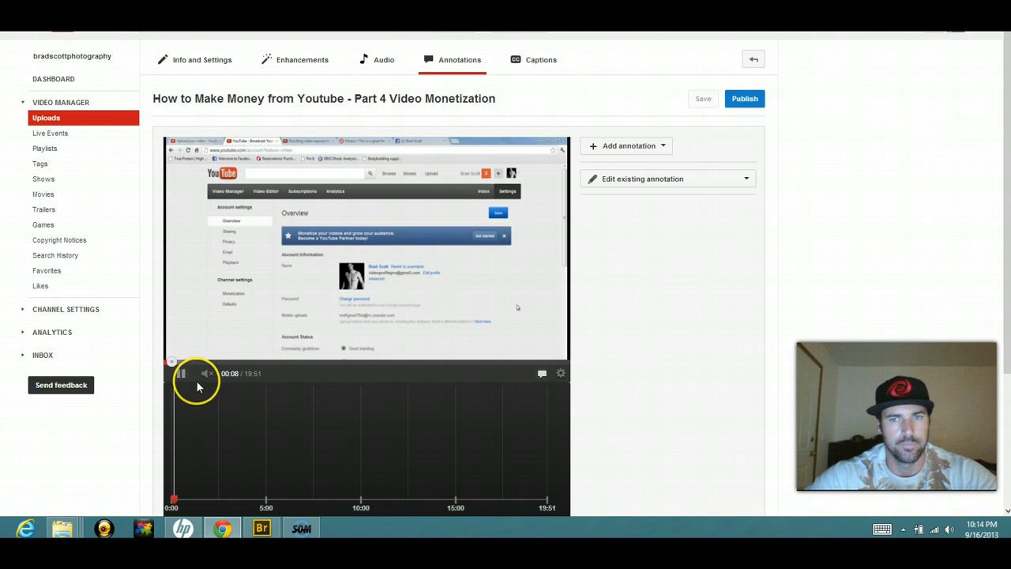
left_click(626, 146)
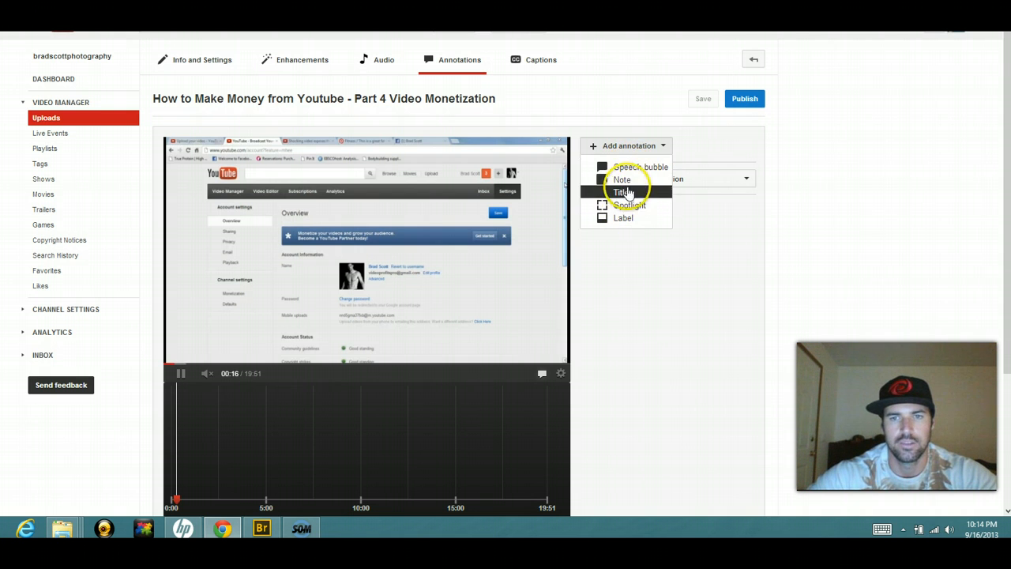
Add a Title annotation reading 'Click here to learn how to make money with youtube' at 0:17.2
left_click(622, 193)
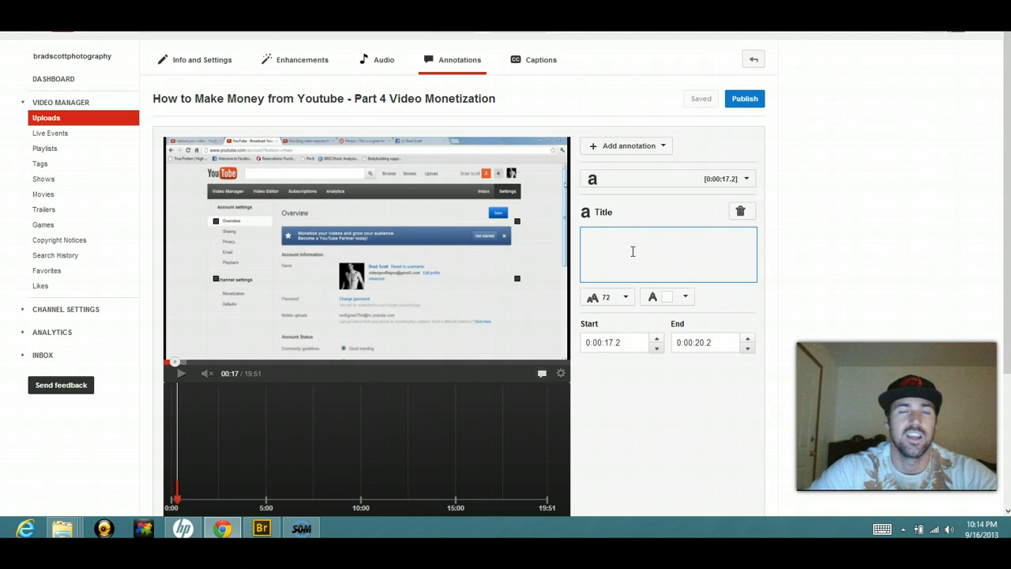
left_click(667, 253)
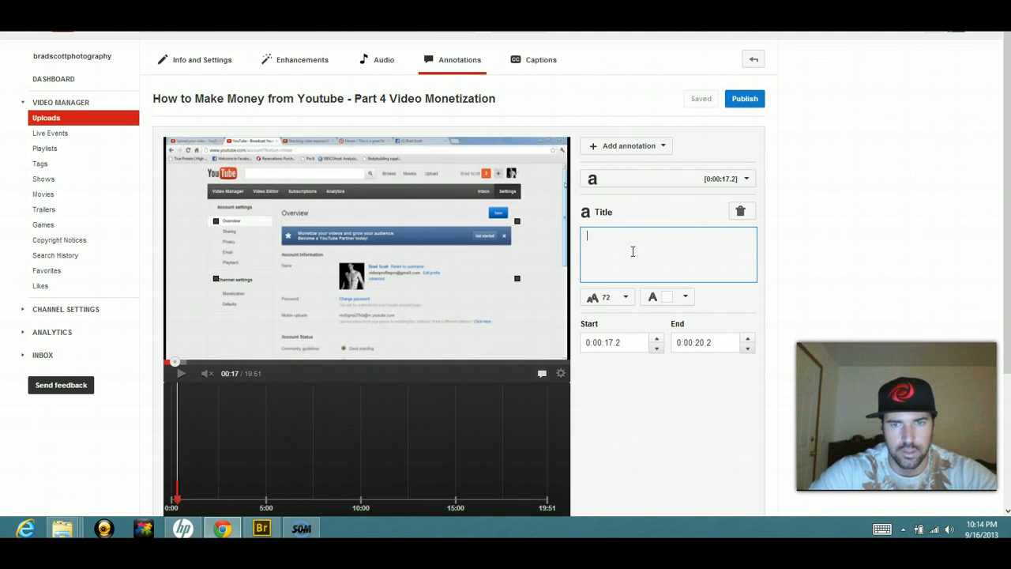
type("Cli")
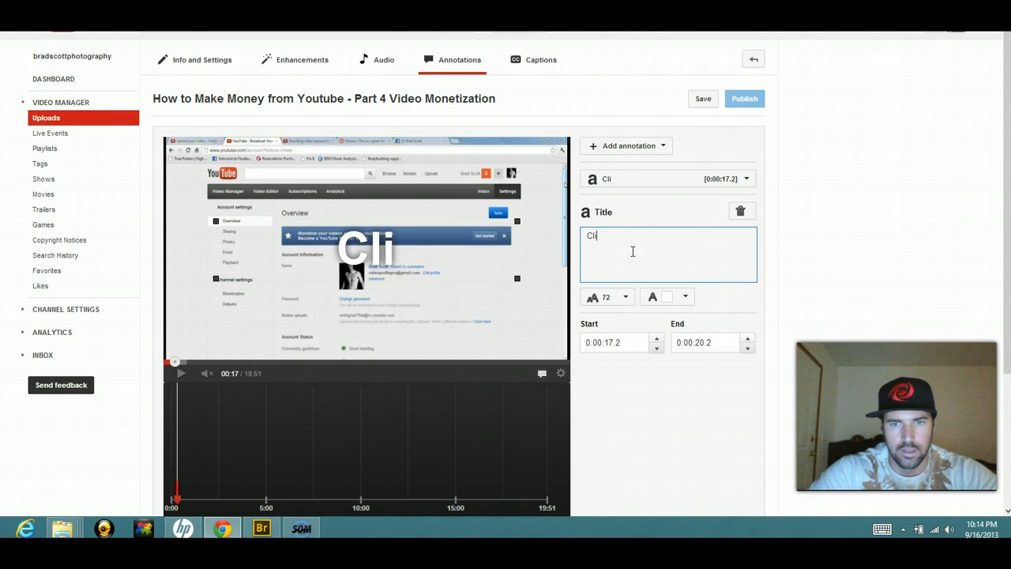
type("Click here to")
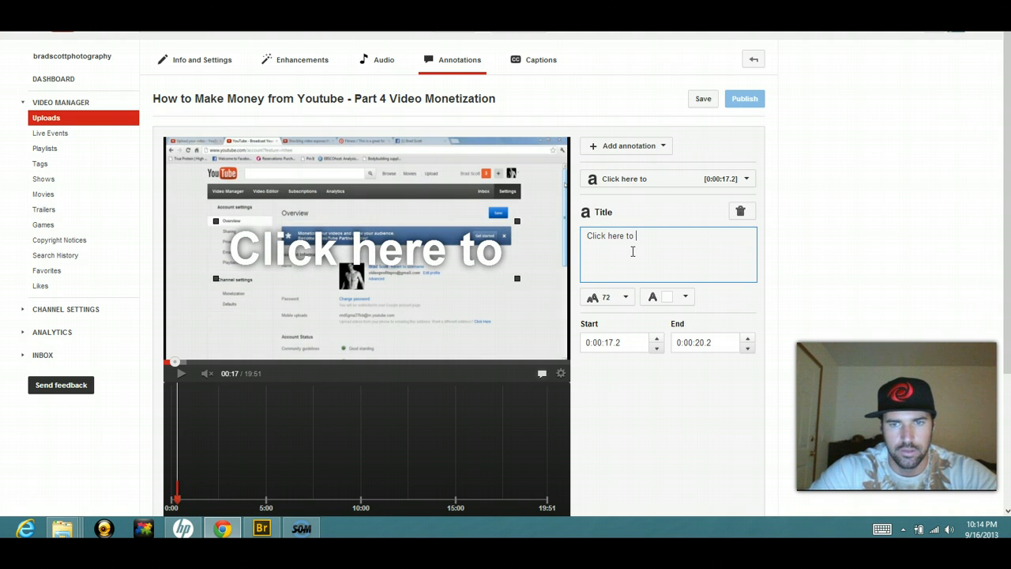
type("learn h")
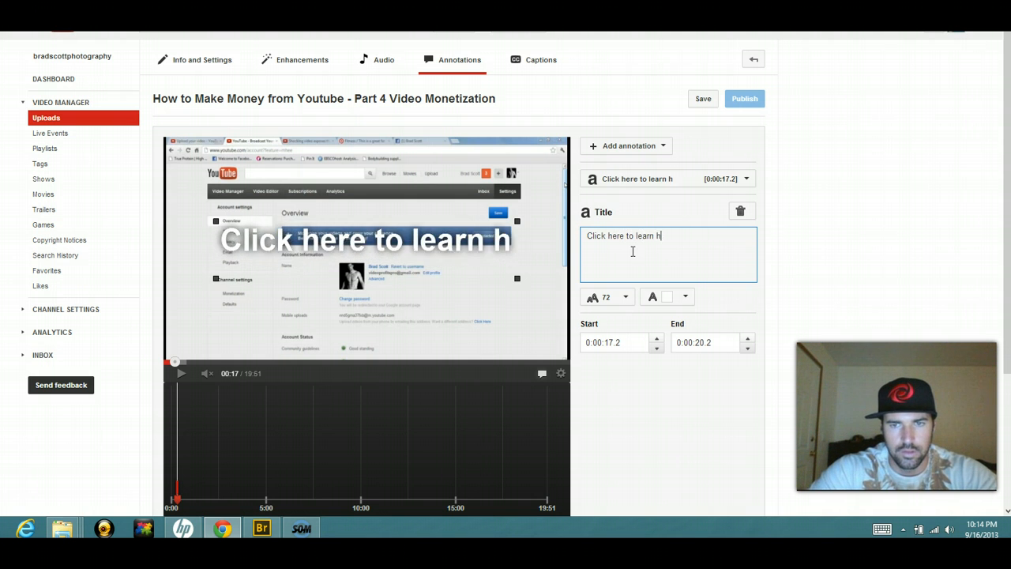
type("ow to make money with youtube")
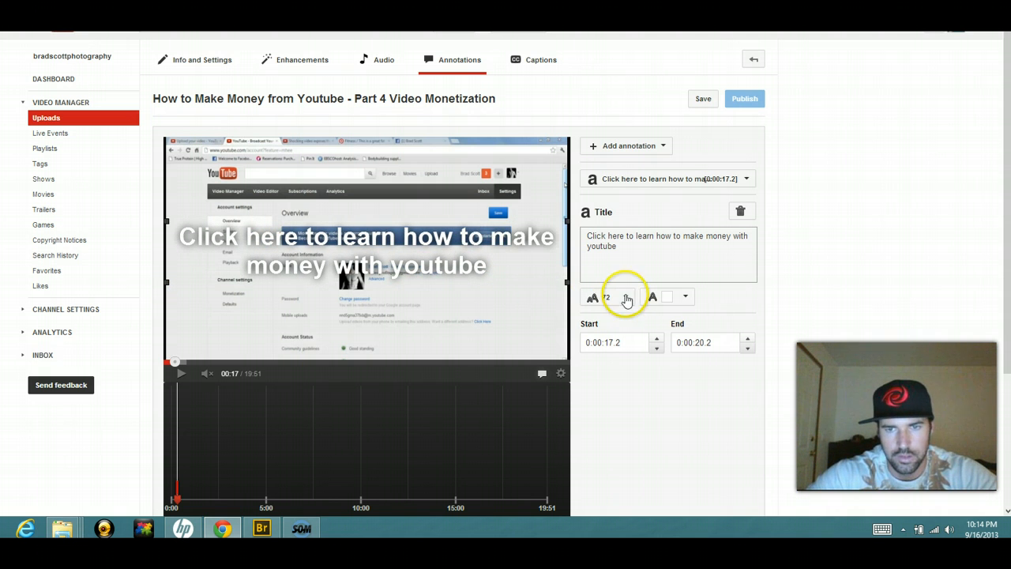
Shrink the title to size 48, move it lower, and extend it to 2:33.2
left_click(626, 297)
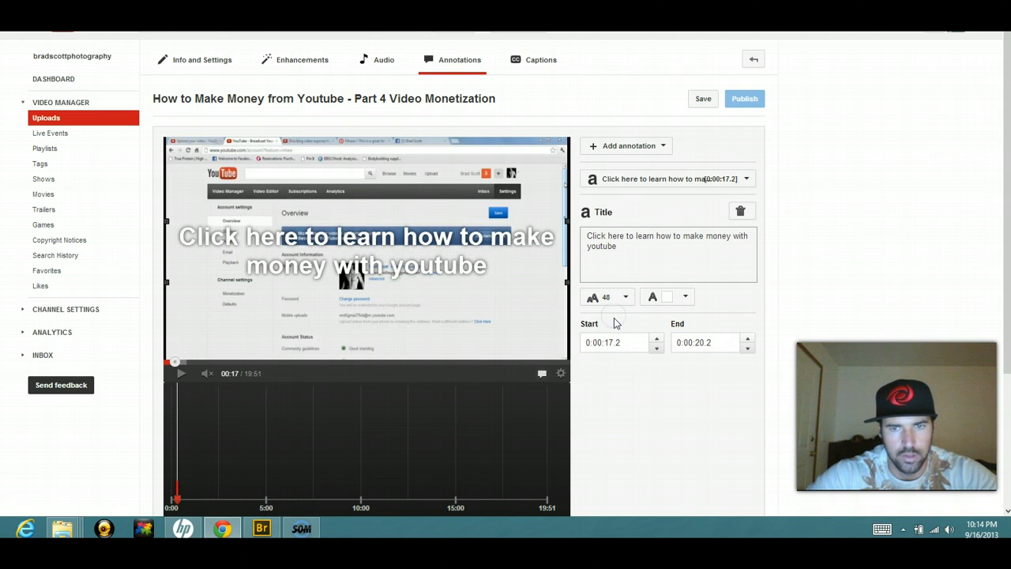
triple_click(667, 240)
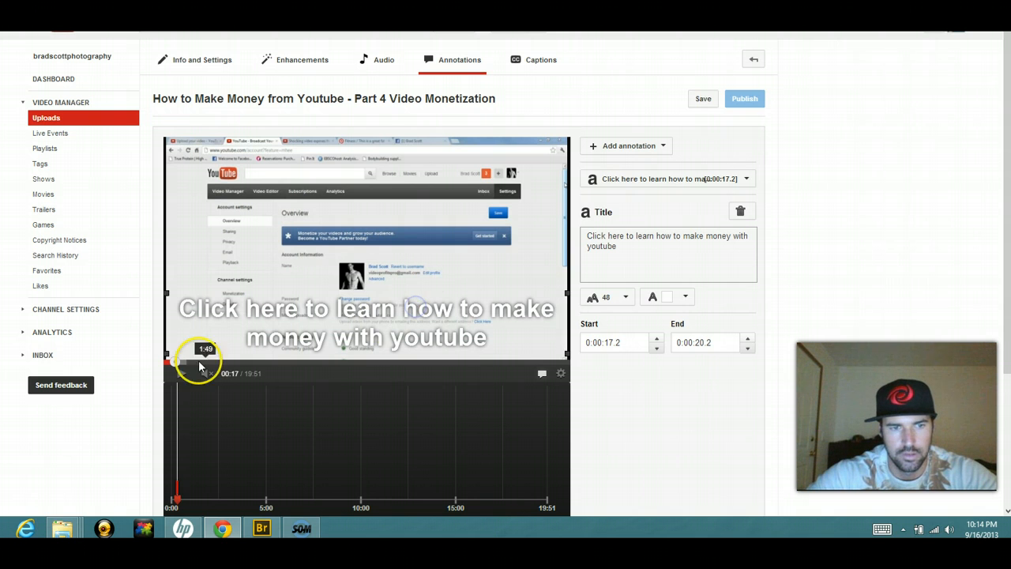
left_click(702, 98)
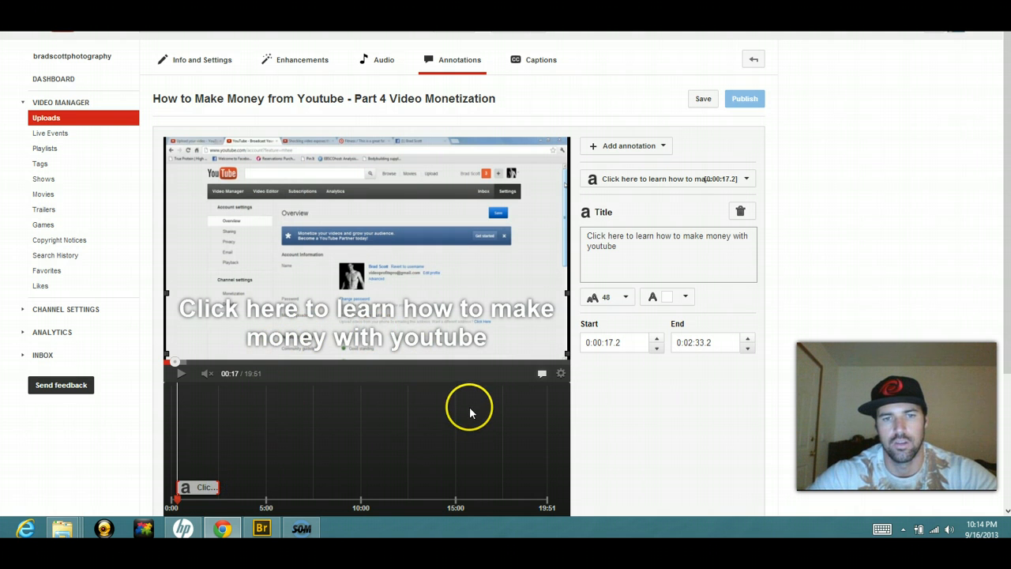
mouse_move(190, 499)
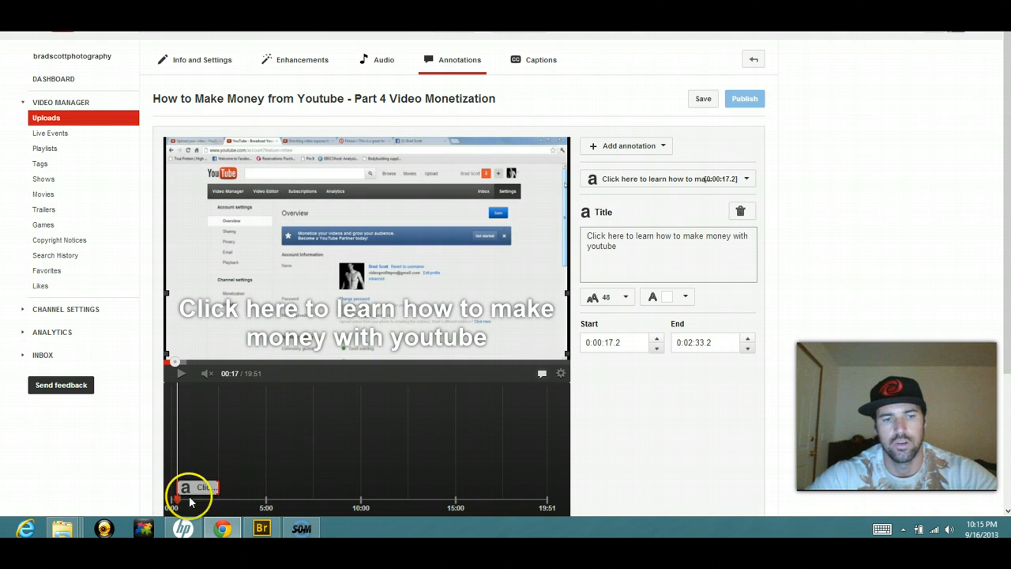
mouse_move(461, 470)
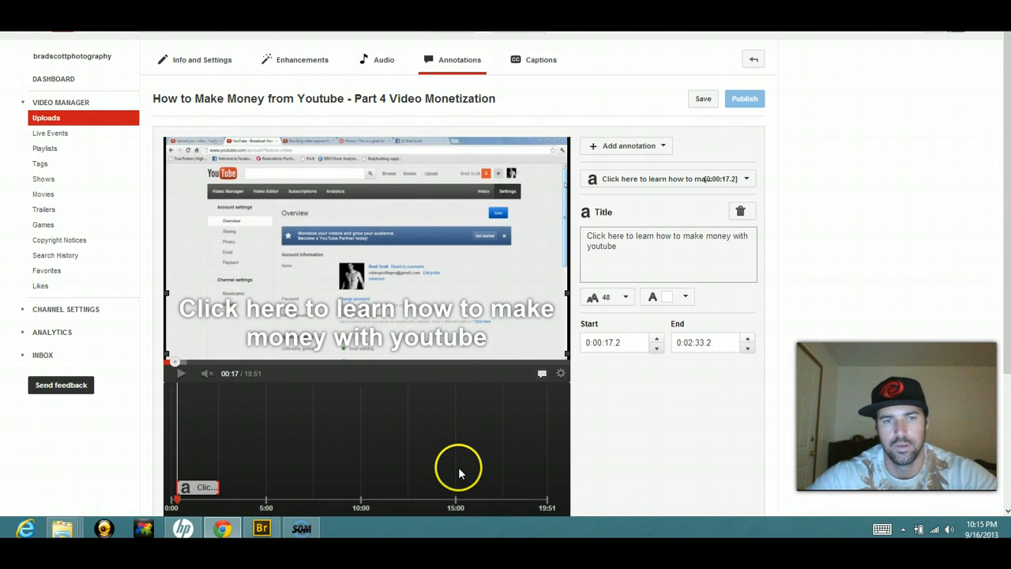
left_click(701, 98)
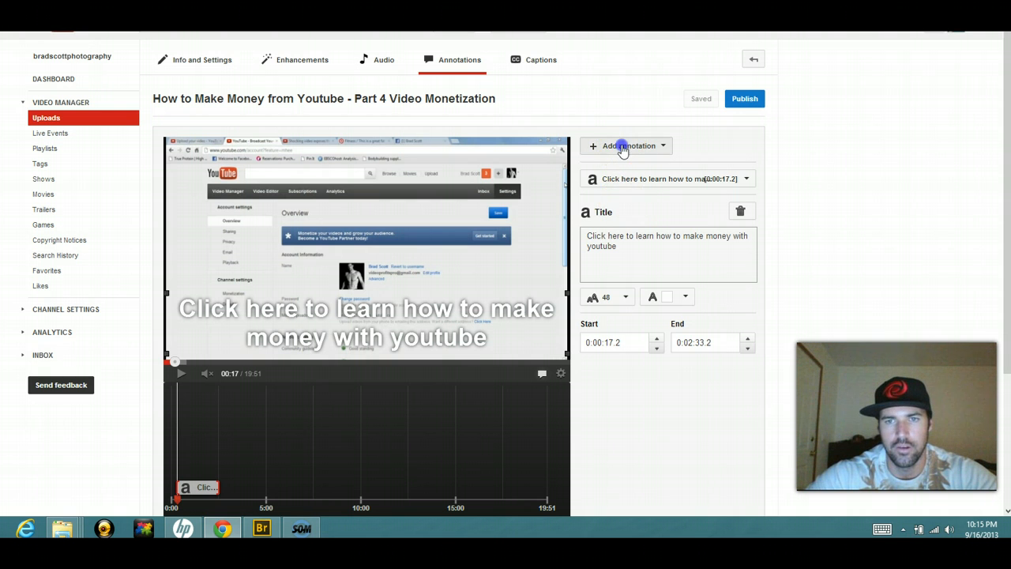
Add a Spotlight annotation and position it to cover the whole title text
left_click(626, 145)
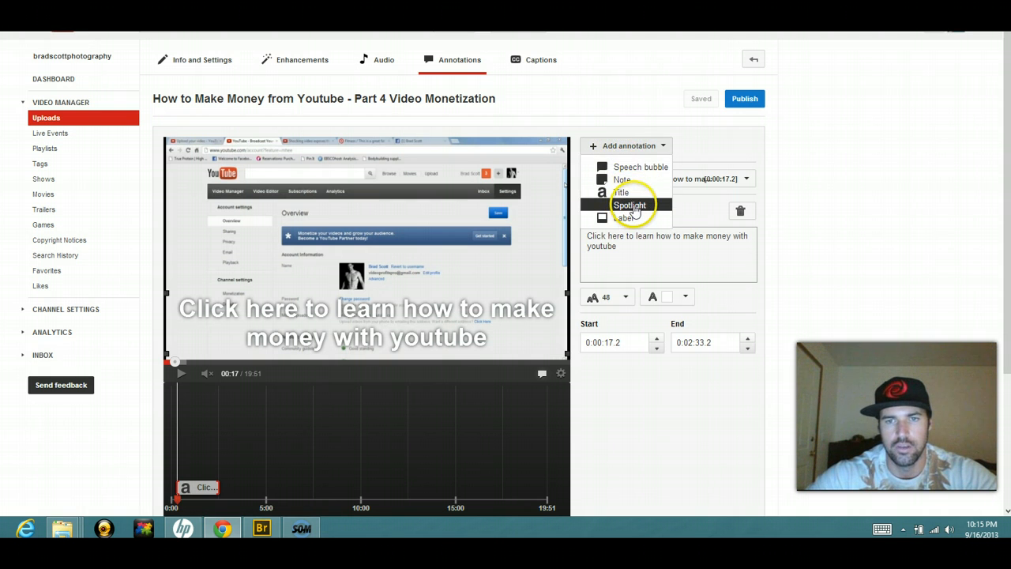
left_click(629, 206)
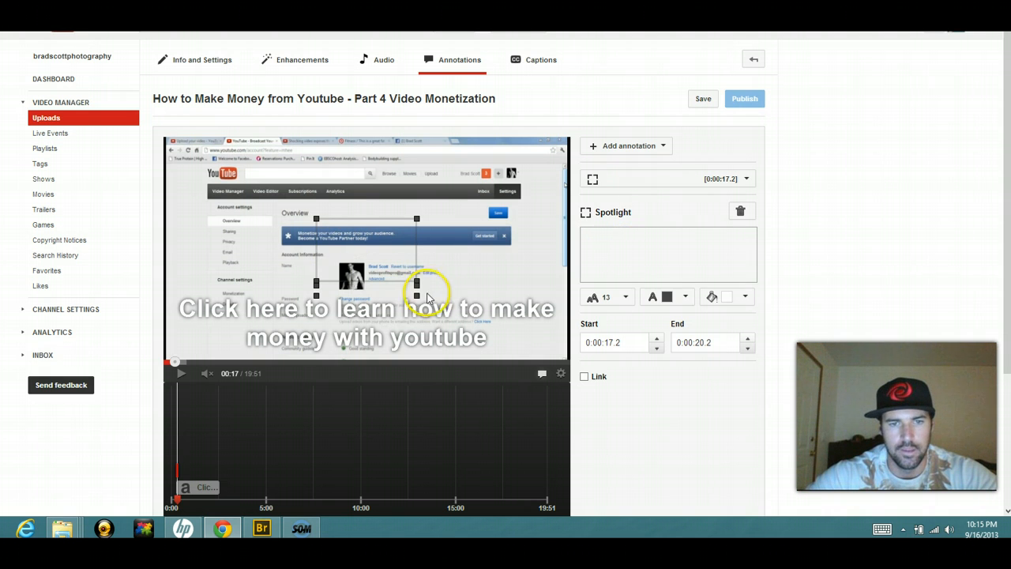
left_click(702, 98)
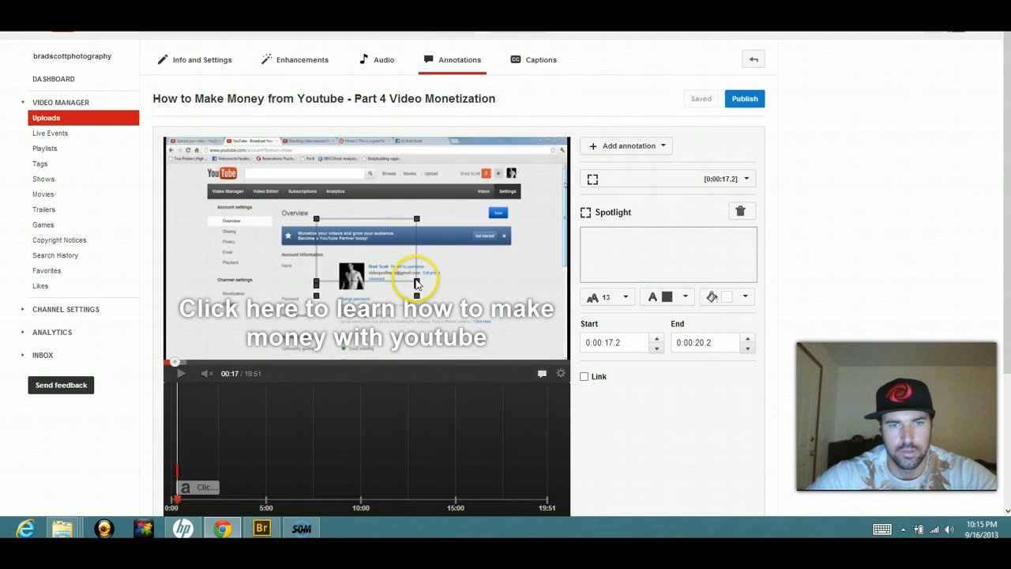
left_click_drag(417, 283, 471, 327)
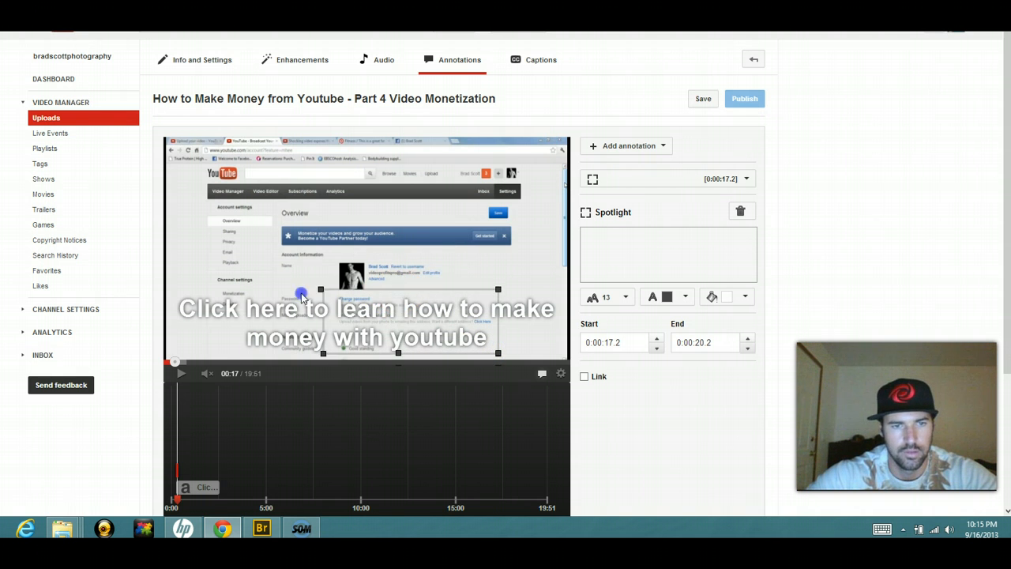
left_click_drag(320, 291, 170, 294)
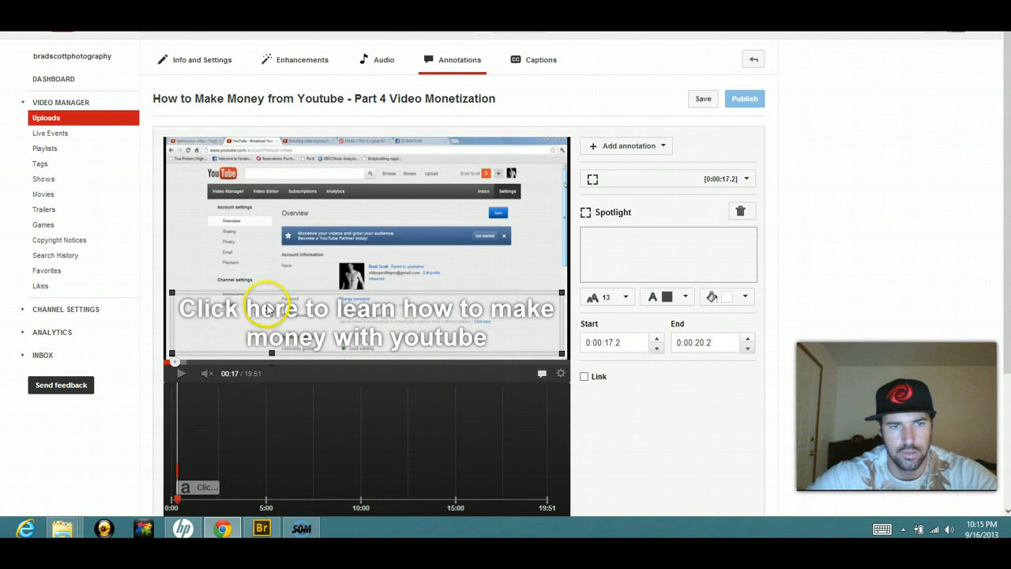
mouse_move(291, 278)
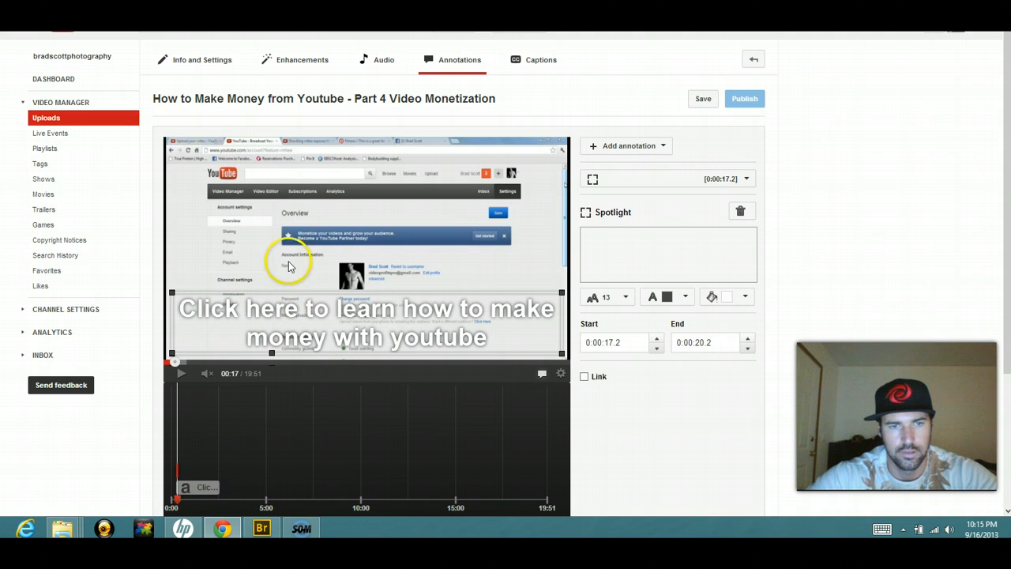
Enable the Link option on the spotlight annotation
left_click(702, 98)
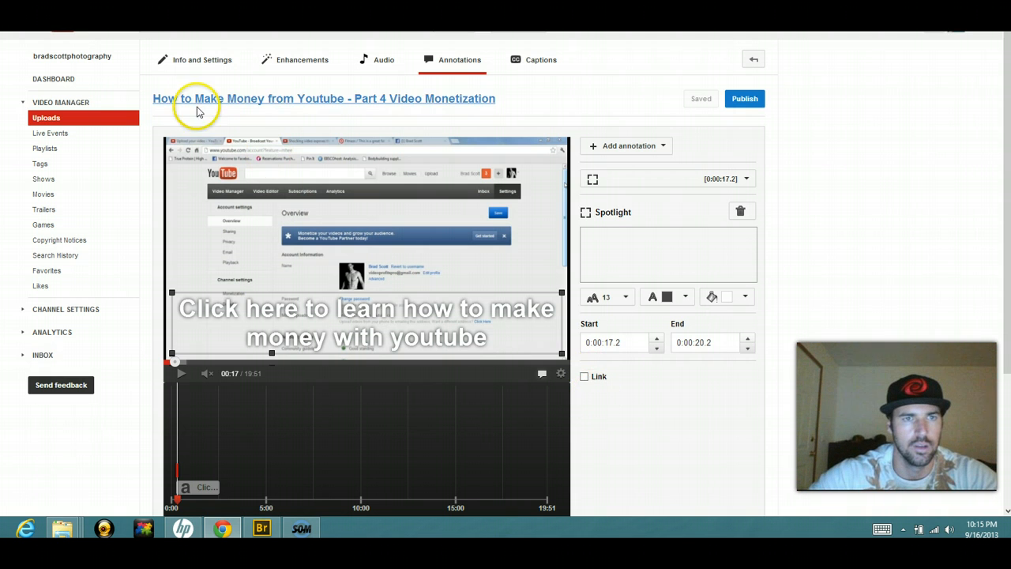
mouse_move(420, 110)
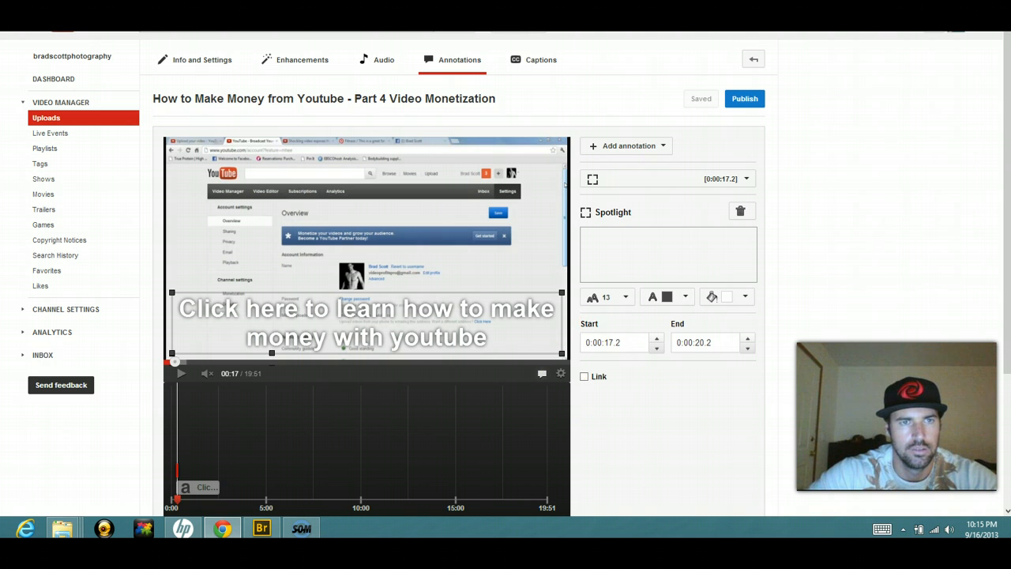
left_click(584, 376)
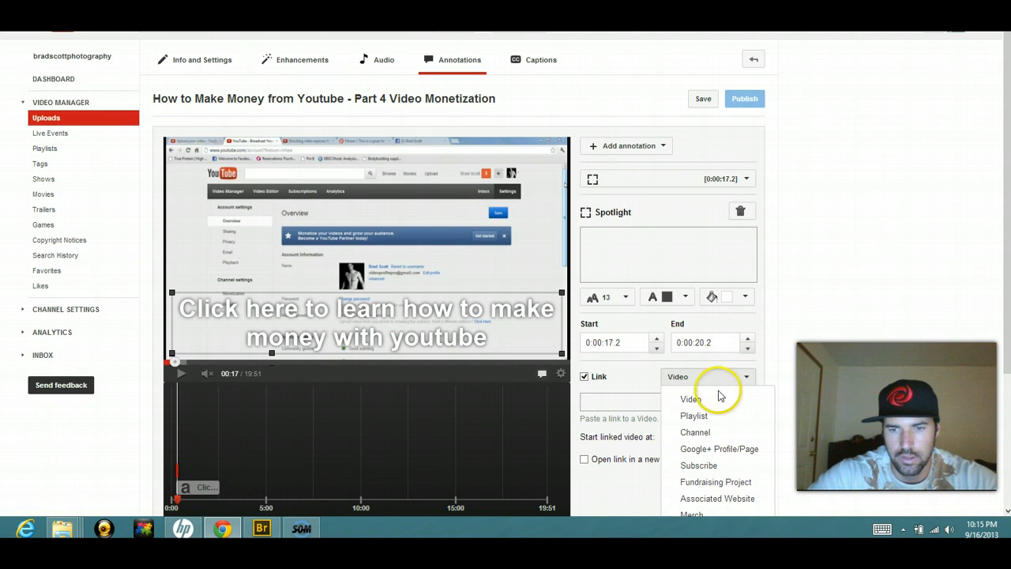
left_click(718, 498)
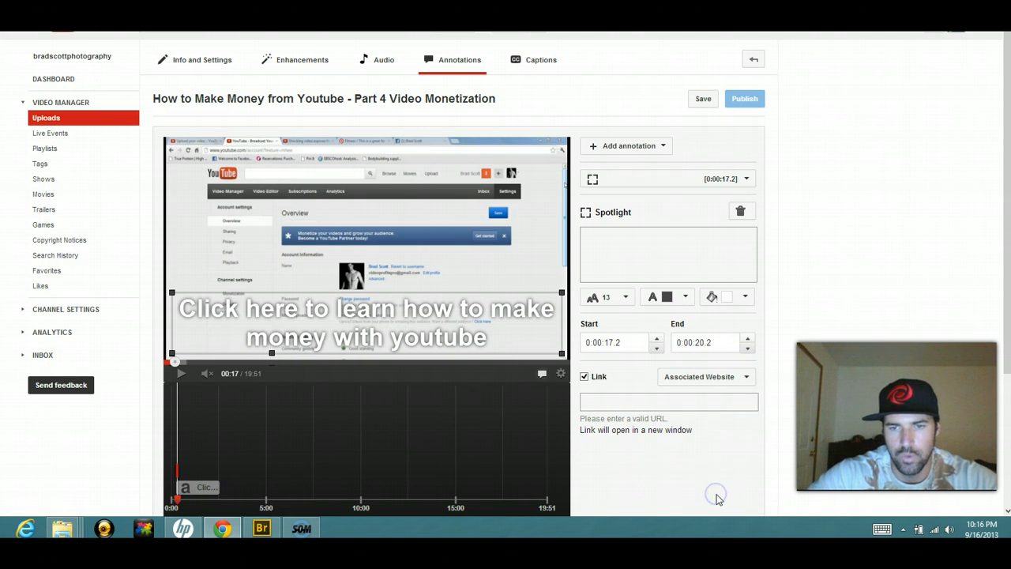
left_click(668, 401)
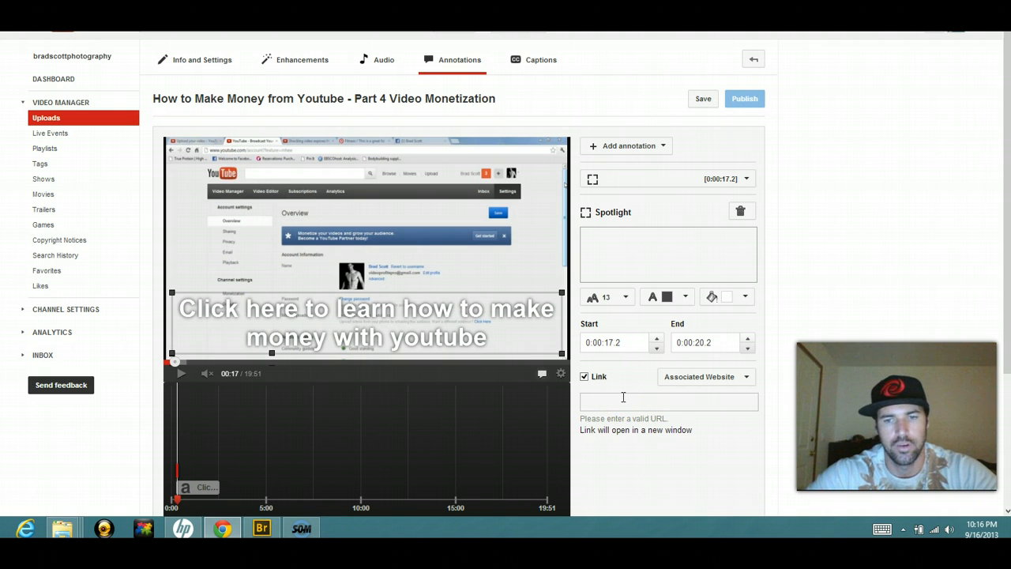
left_click(701, 98)
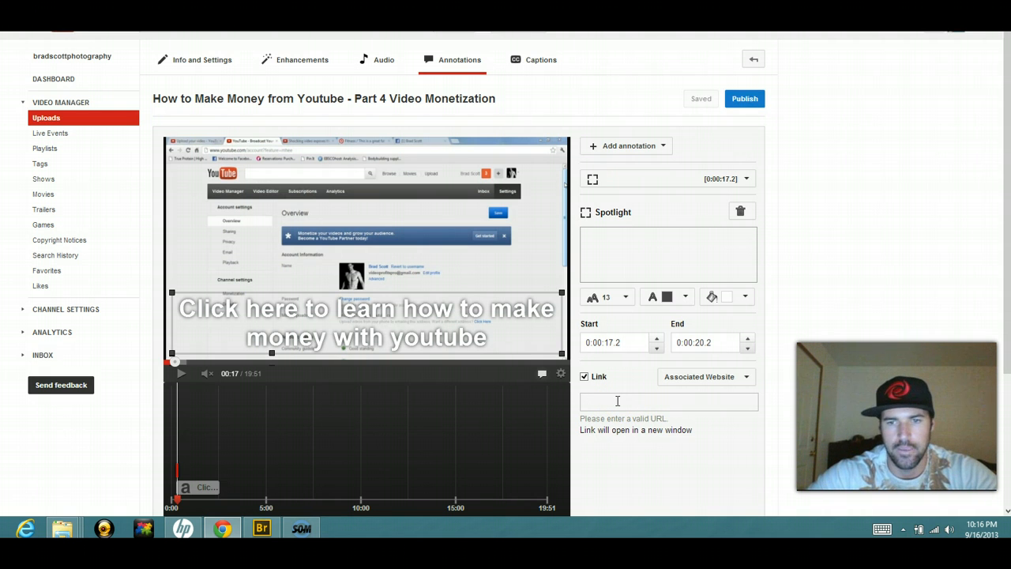
left_click(667, 402)
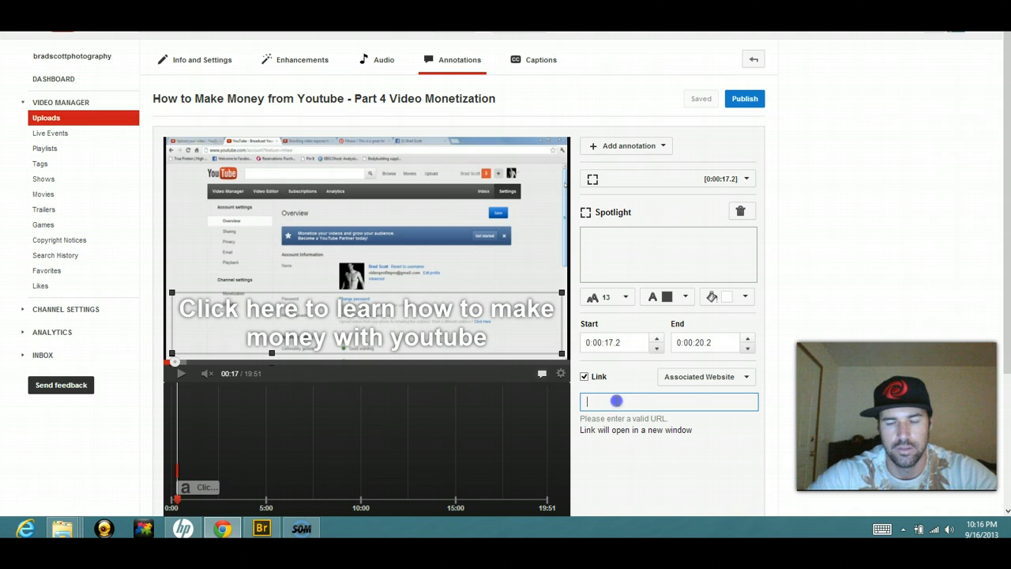
type("http")
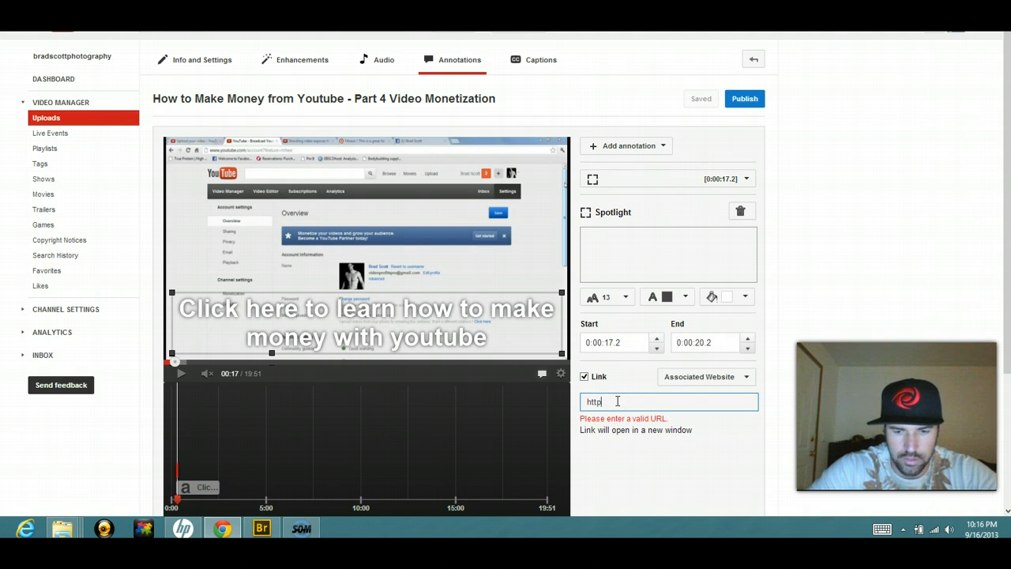
type("://")
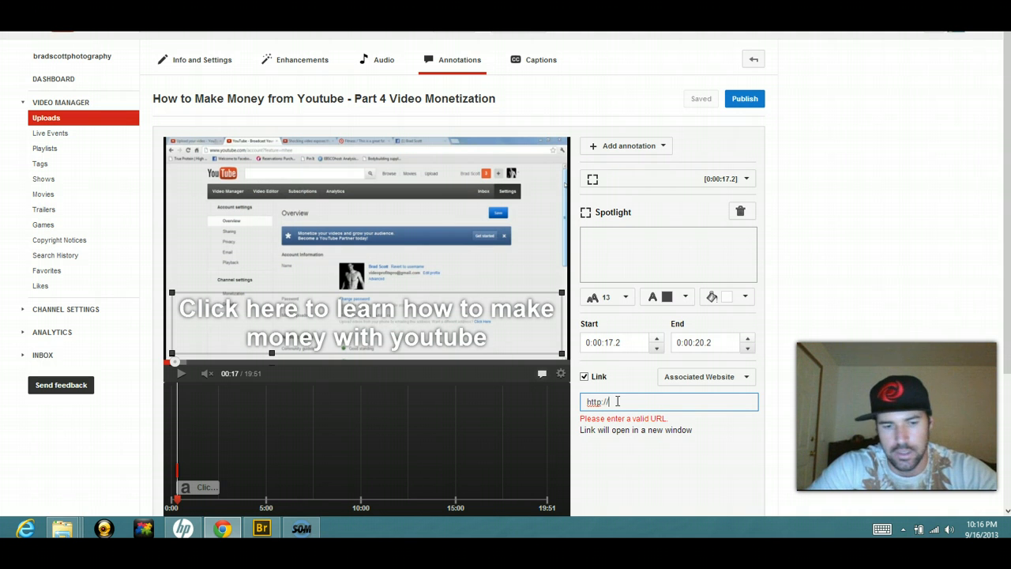
type("video")
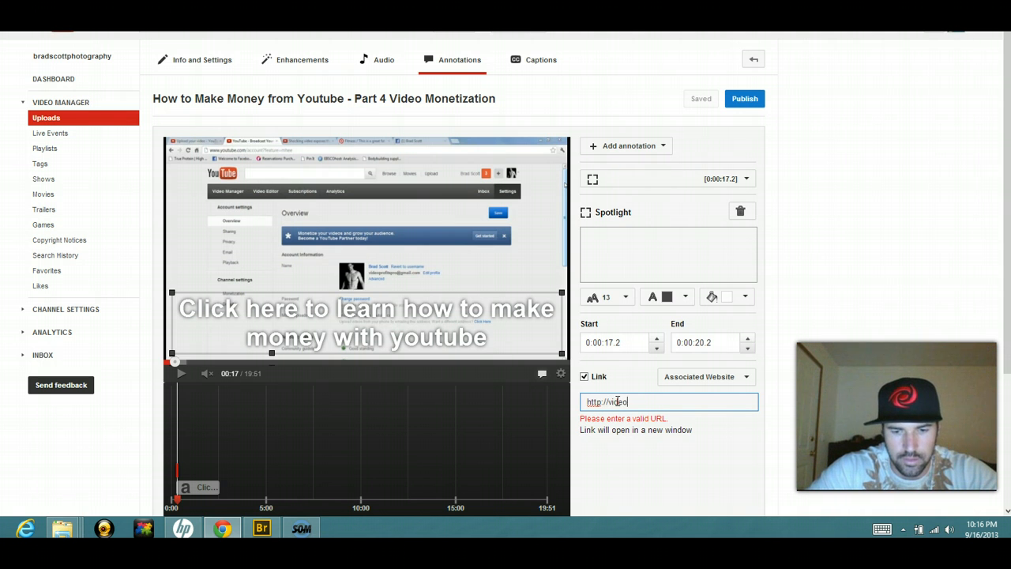
type("profits")
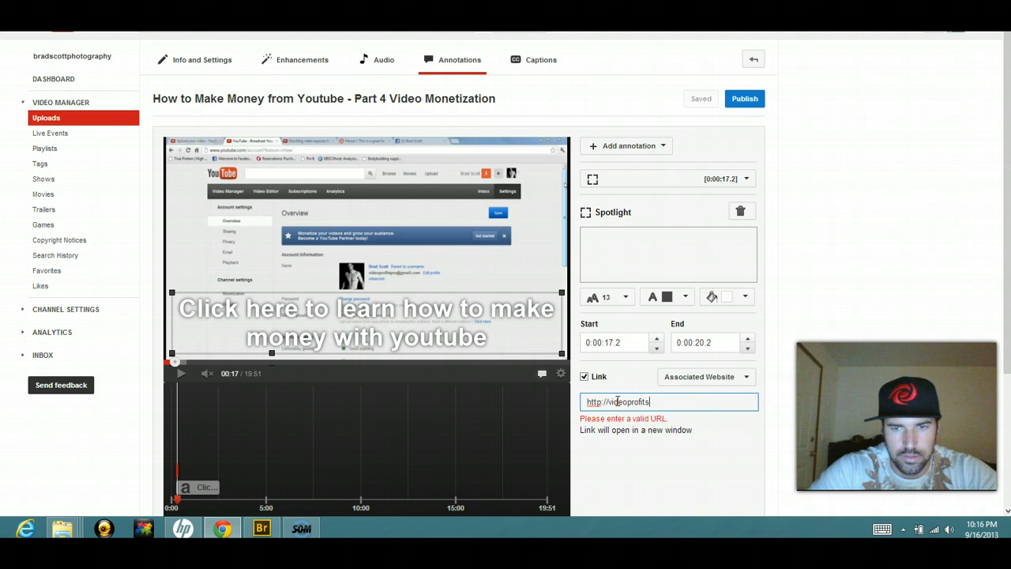
type("pro.com")
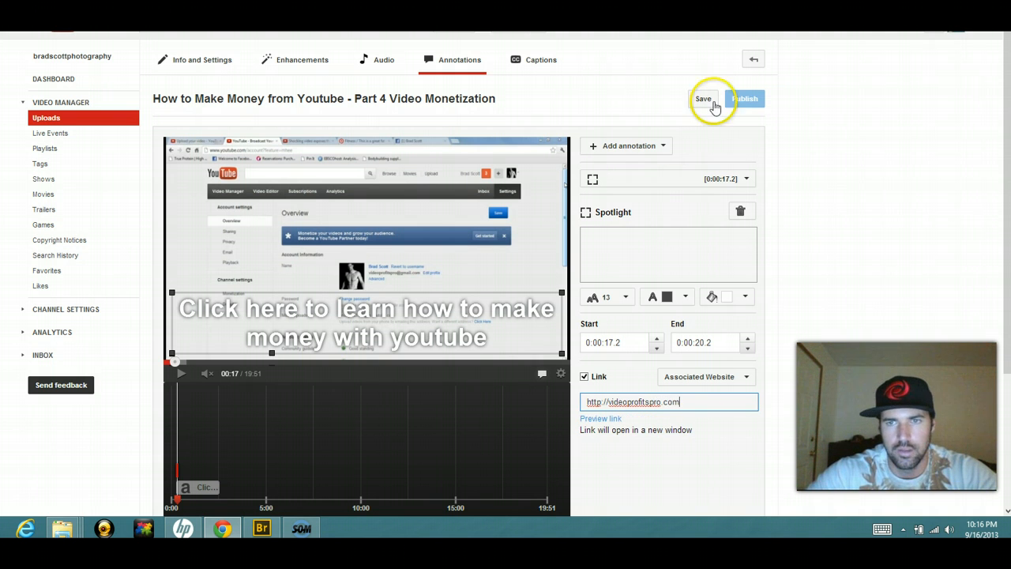
mouse_move(177, 468)
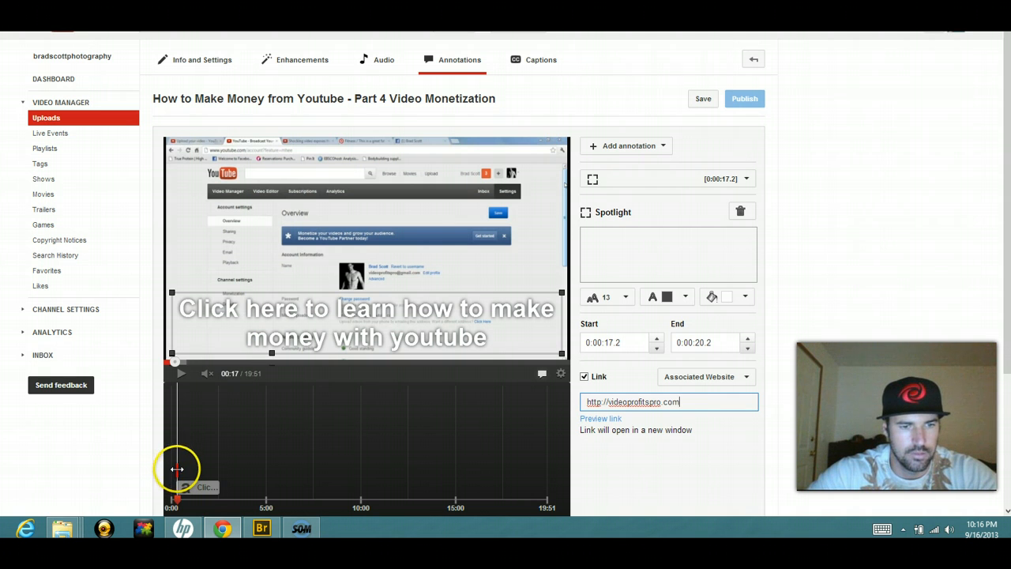
Extend the spotlight to 0:00:23.2 and publish the annotation changes
left_click(702, 98)
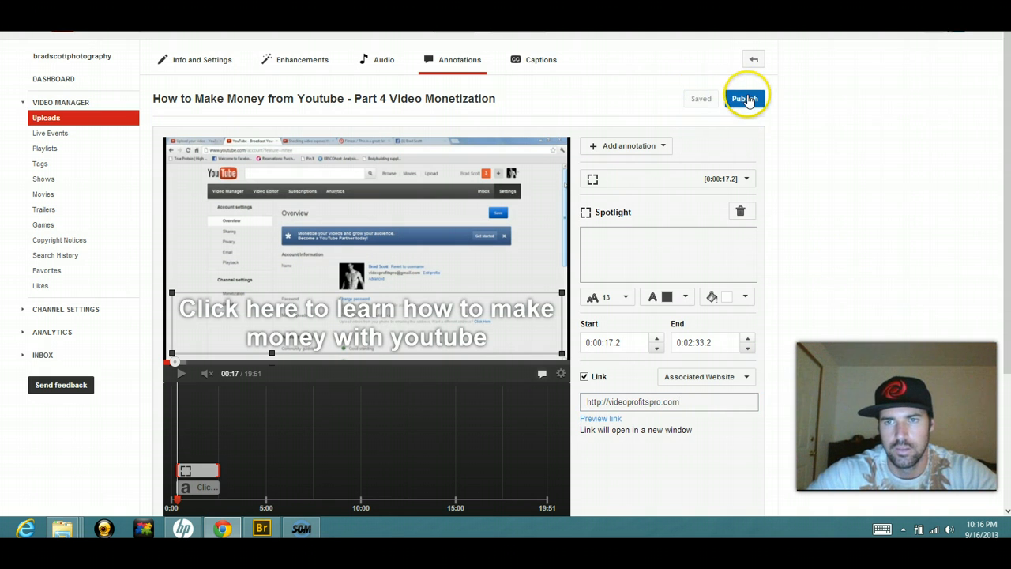
left_click(744, 98)
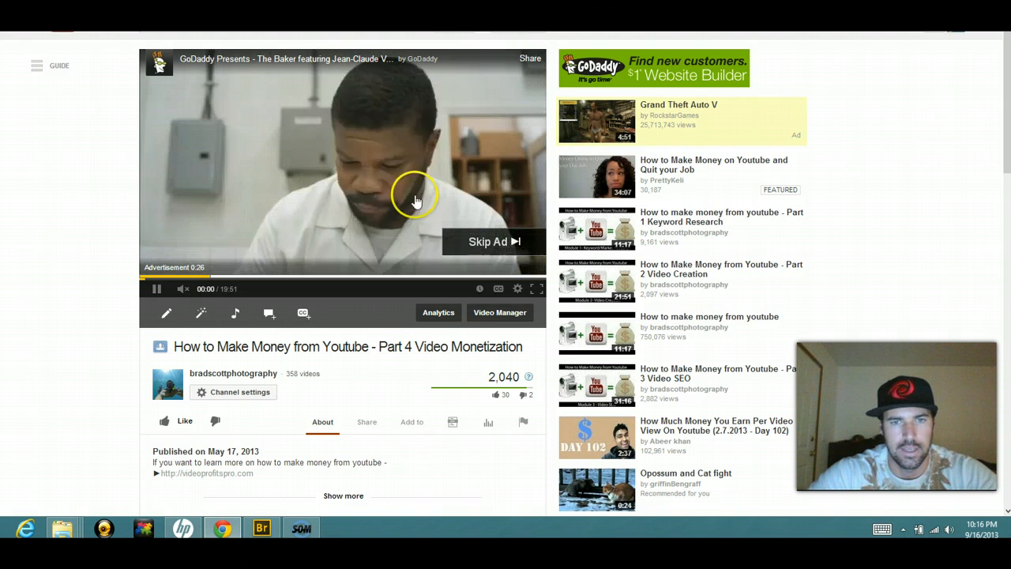
Skip the ad on the watch page so the Part 4 video starts loading
left_click(488, 241)
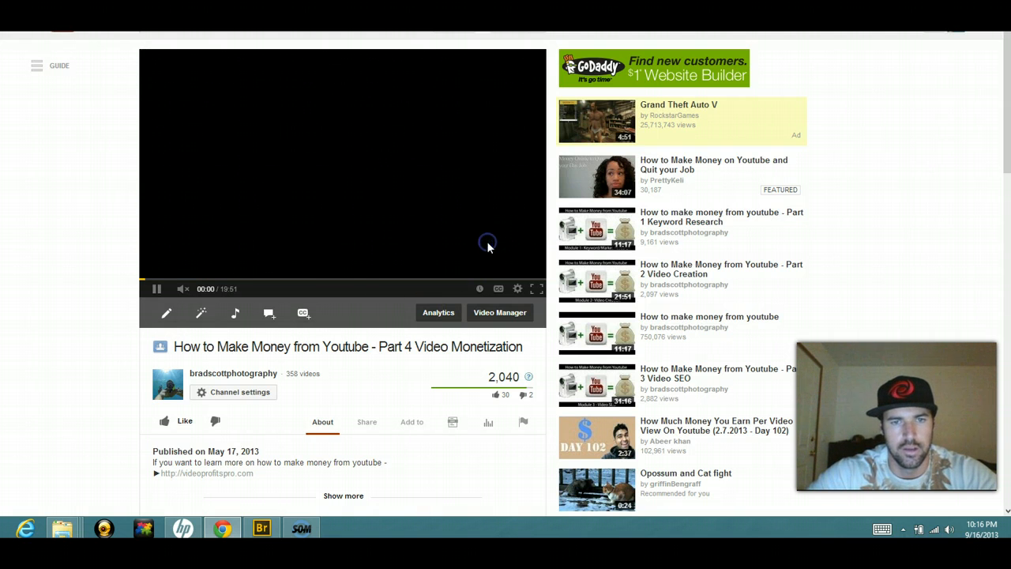